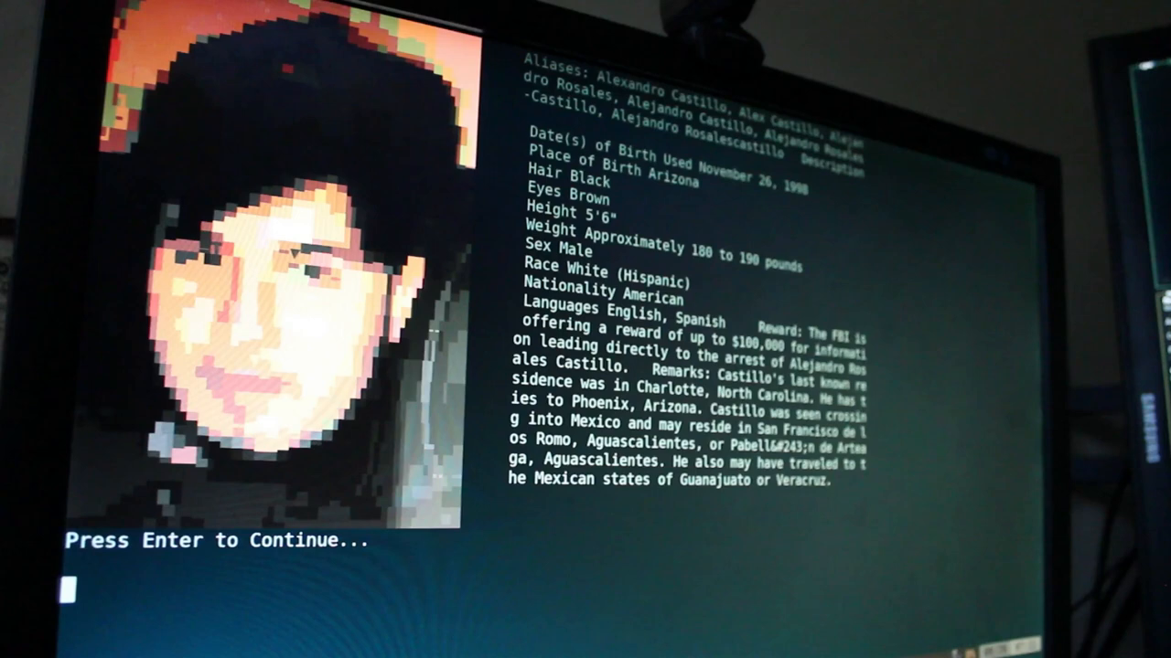
Page past the Arizona and Honduras records to the Texas-born 6'0" man's poster.
key(enter)
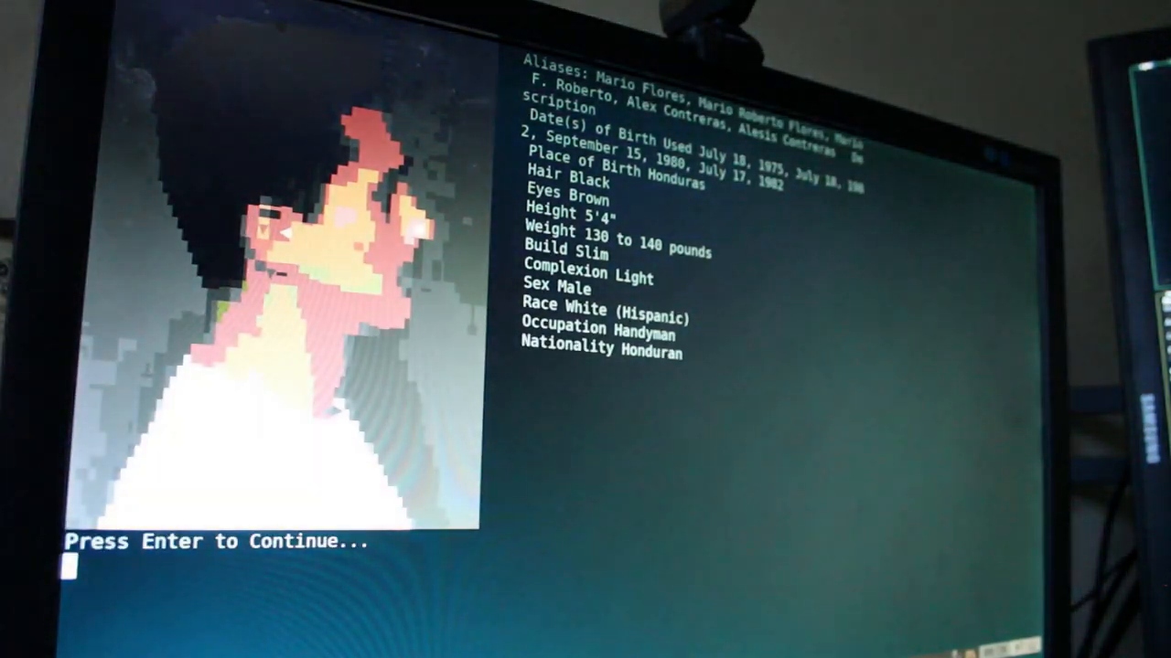
key(enter)
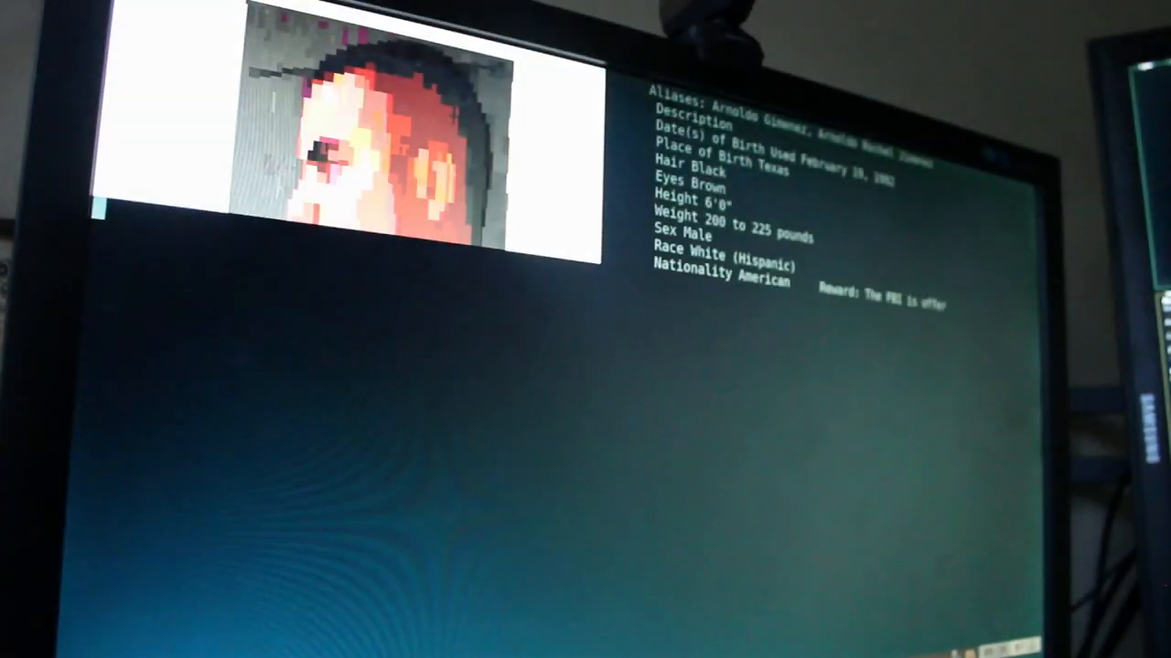